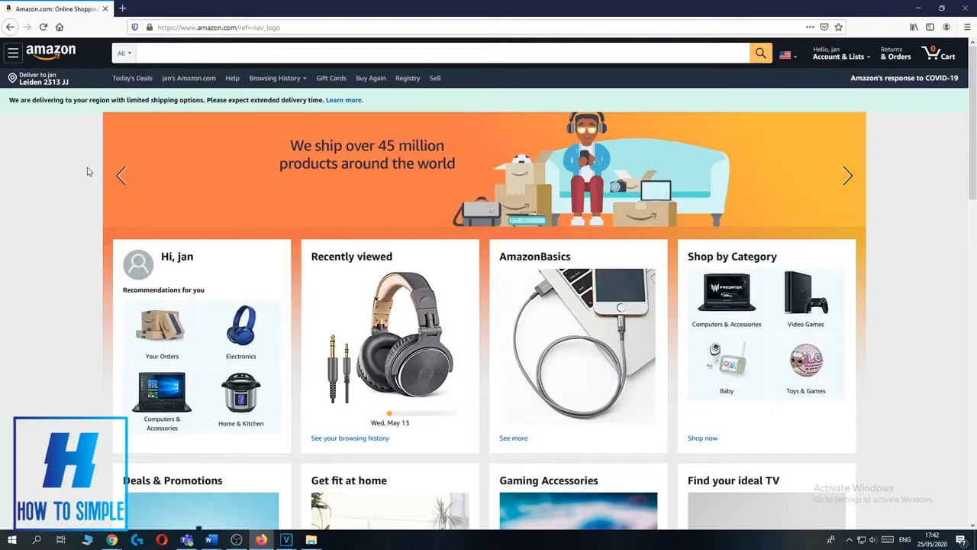
{"action": "mouse_move", "coordinate": [193, 190]}
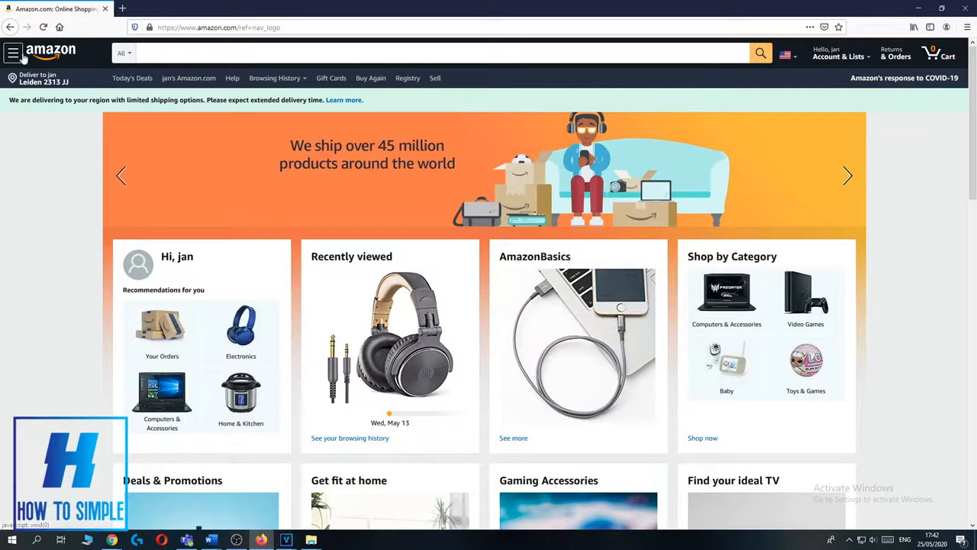
Reach the Country/Region website settings from the hamburger menu
{"action": "left_click", "coordinate": [13, 53]}
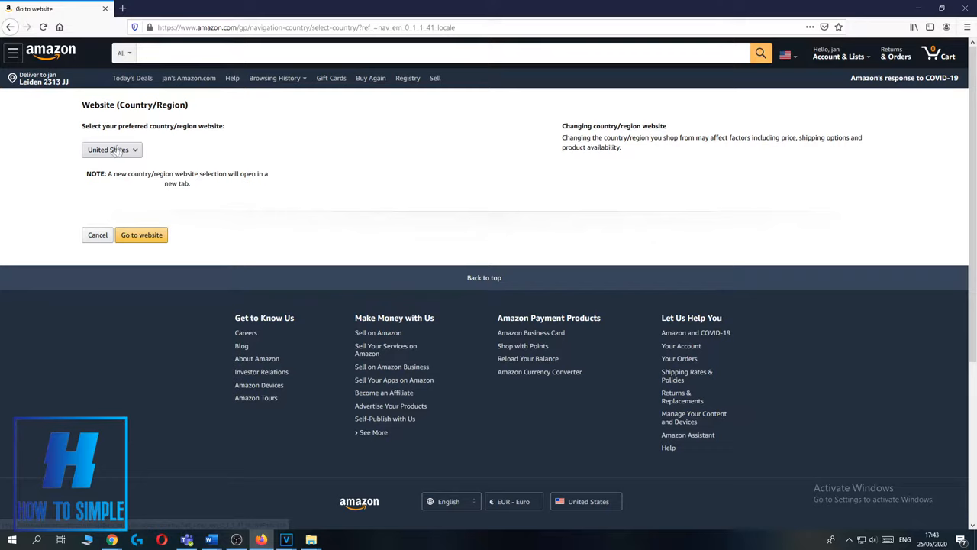
Choose Netherlands (Nederland) from the country website list and go to that site
{"action": "left_click", "coordinate": [112, 149]}
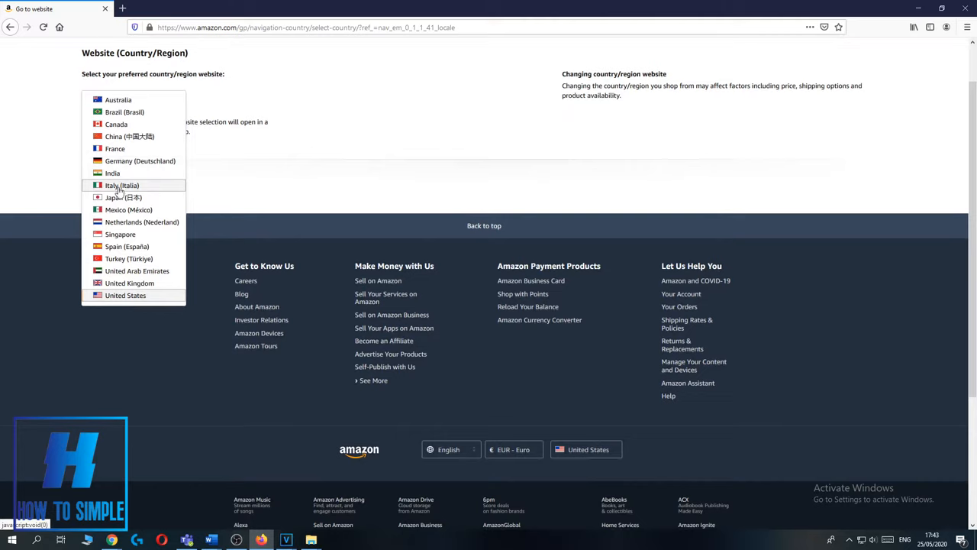
{"action": "left_click", "coordinate": [141, 222]}
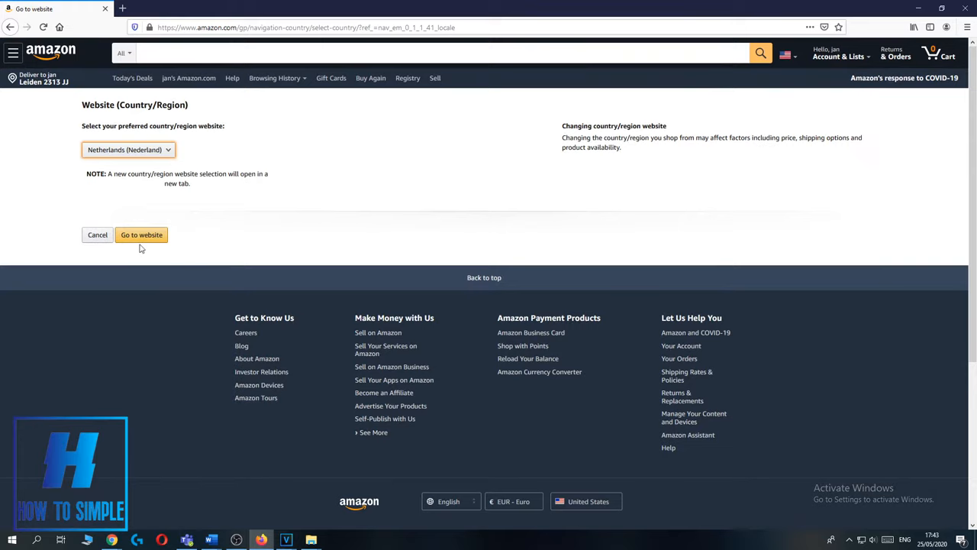
{"action": "mouse_move", "coordinate": [206, 184]}
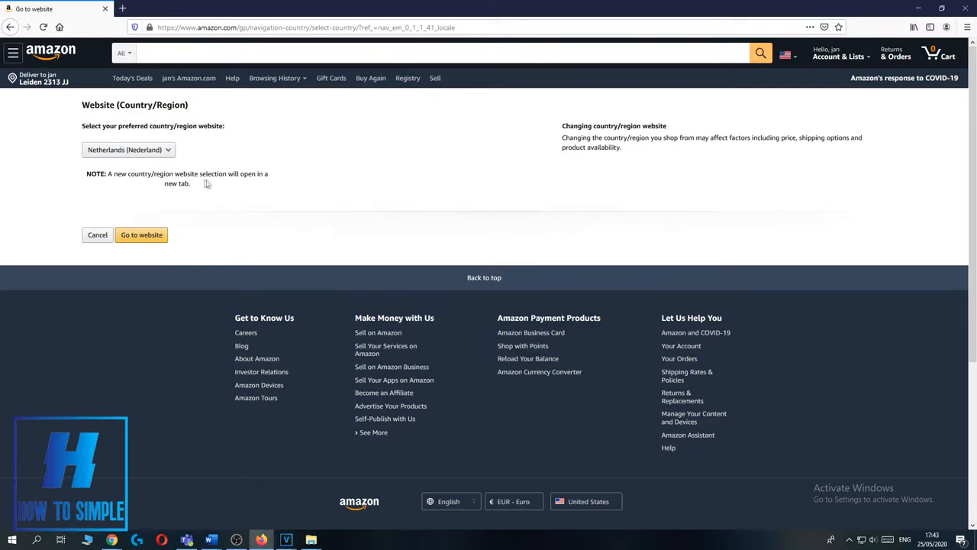
{"action": "left_click", "coordinate": [141, 234]}
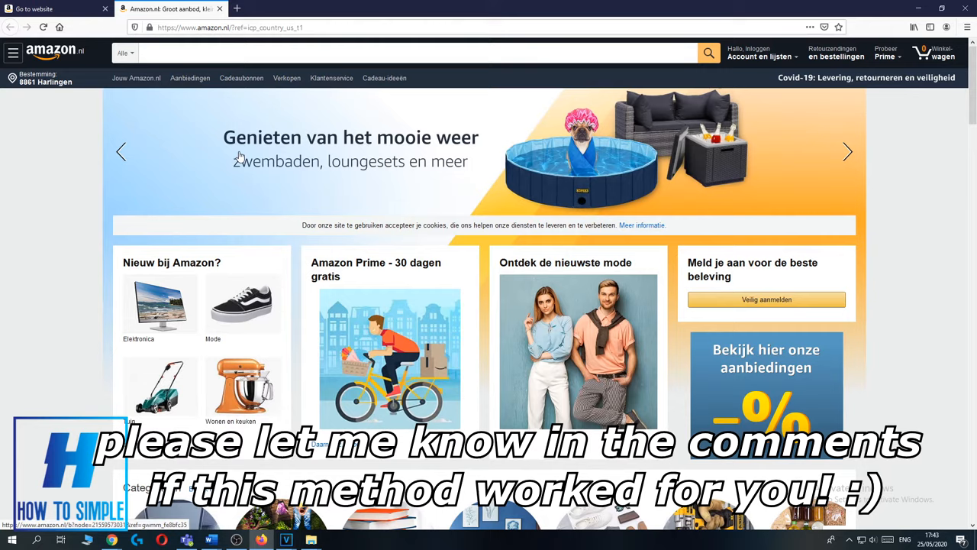
Scroll down the amazon.nl storefront past the banner to its category sections
{"action": "scroll", "scroll_direction": "down", "scroll_amount": 3}
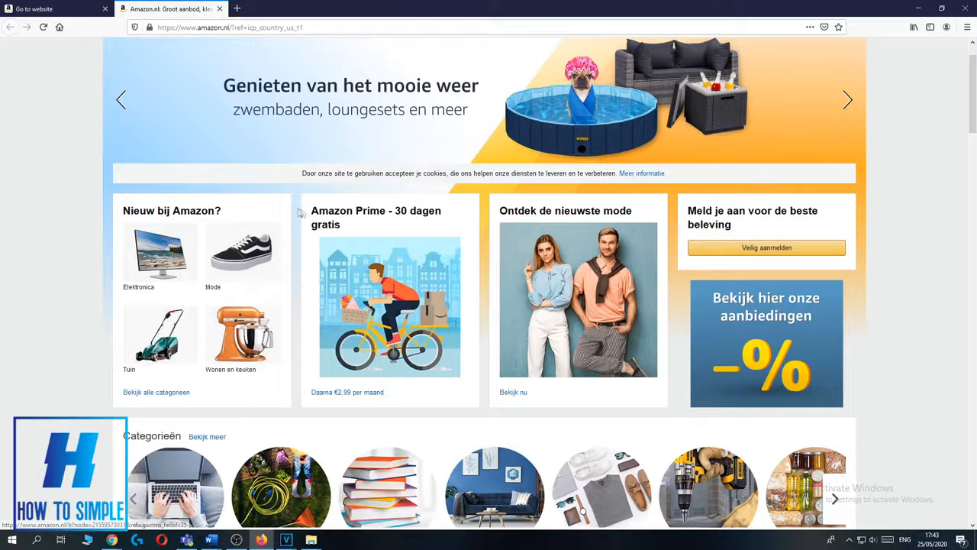